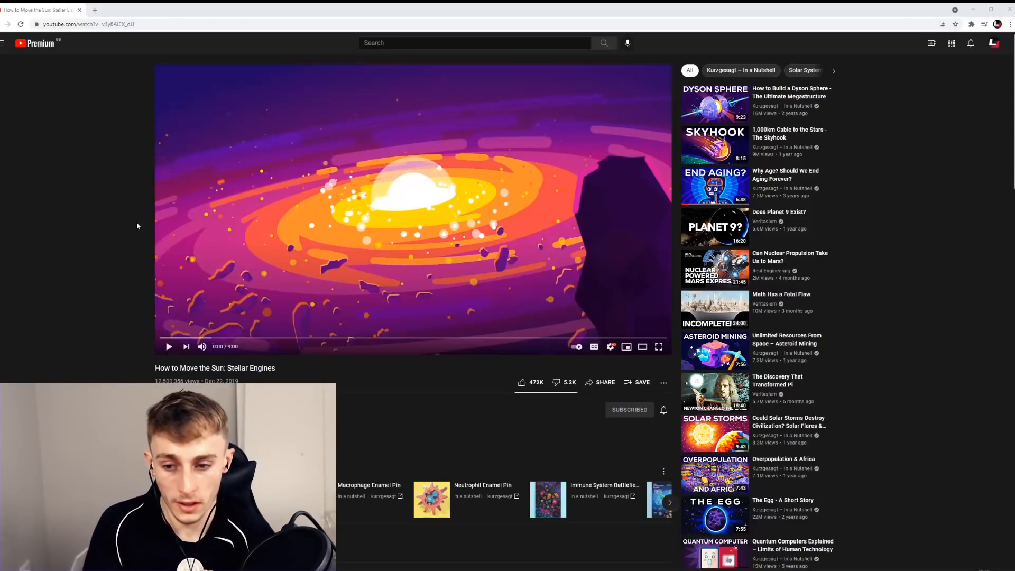
{"action": "mouse_move", "coordinate": [151, 208]}
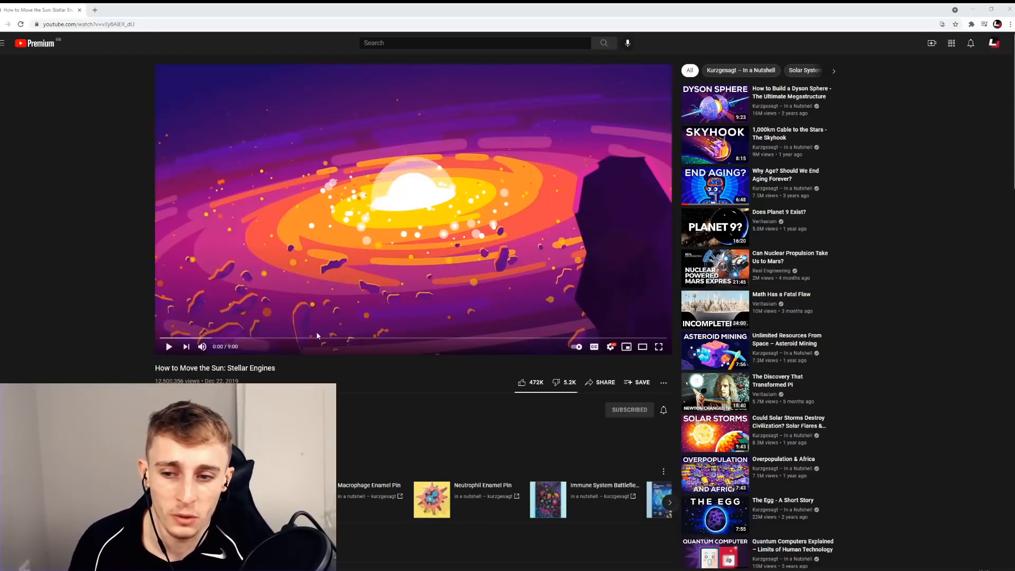
{"action": "mouse_move", "coordinate": [521, 382]}
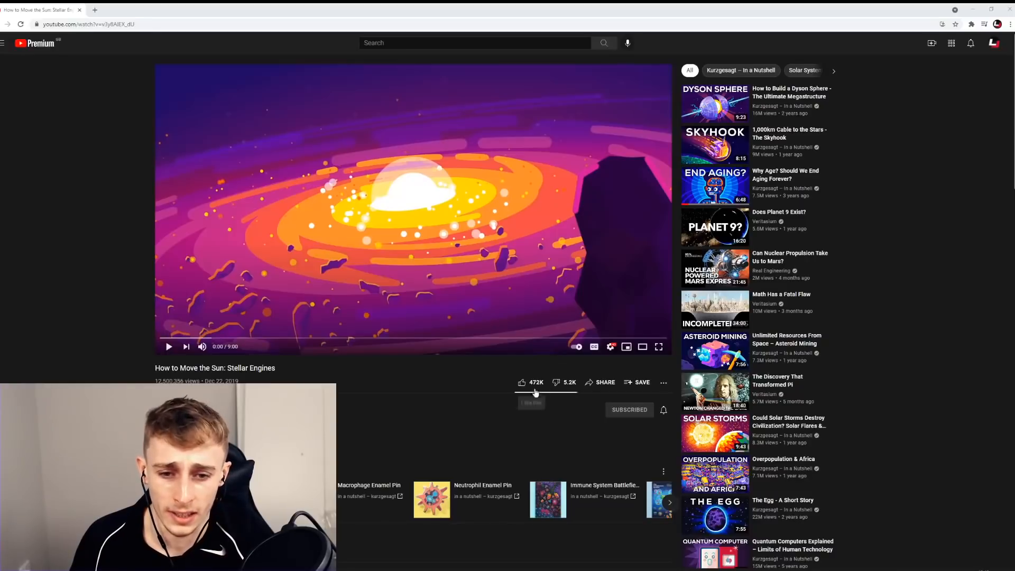
{"action": "mouse_move", "coordinate": [598, 363]}
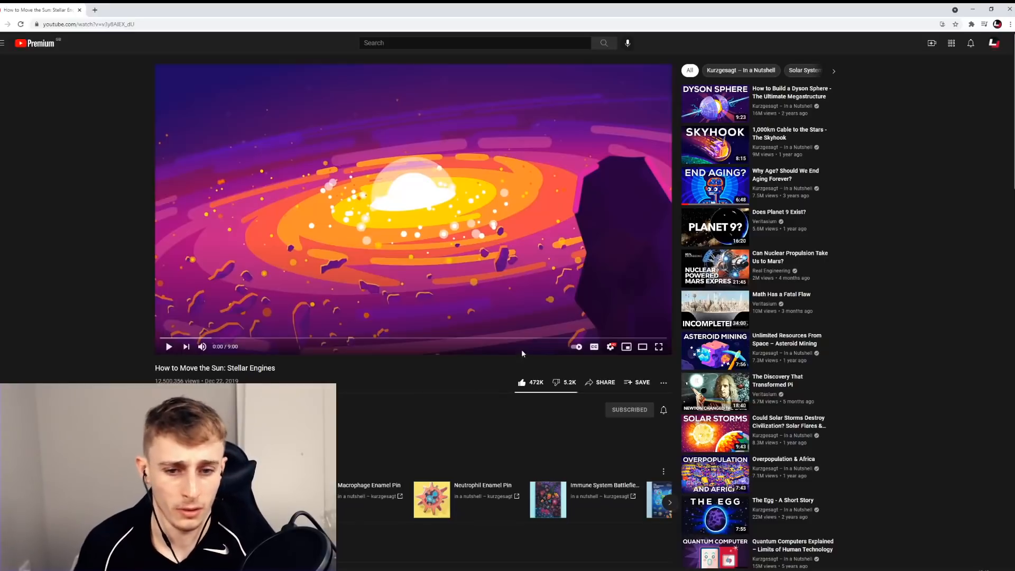
{"action": "mouse_move", "coordinate": [659, 347]}
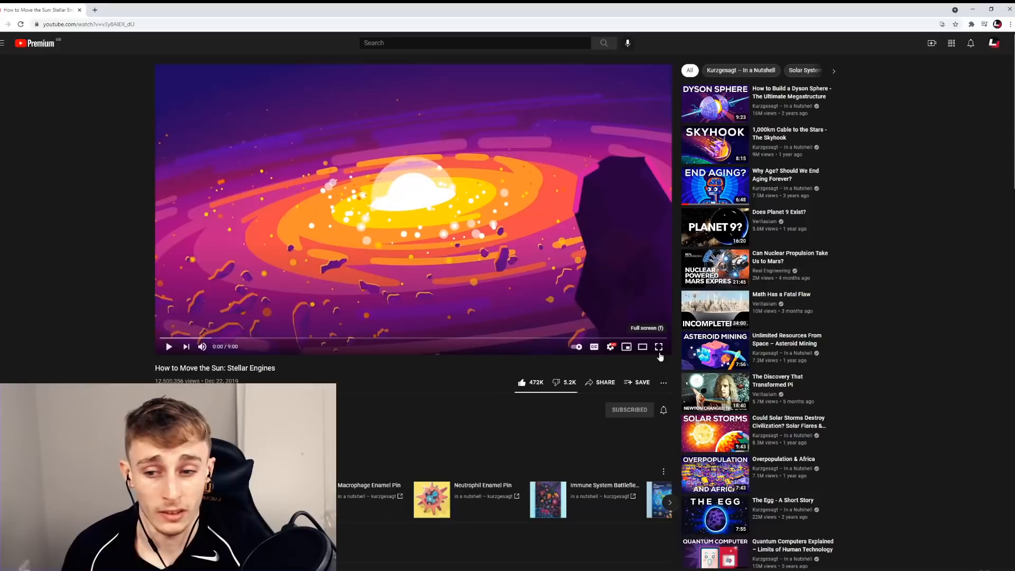
{"action": "mouse_move", "coordinate": [659, 347]}
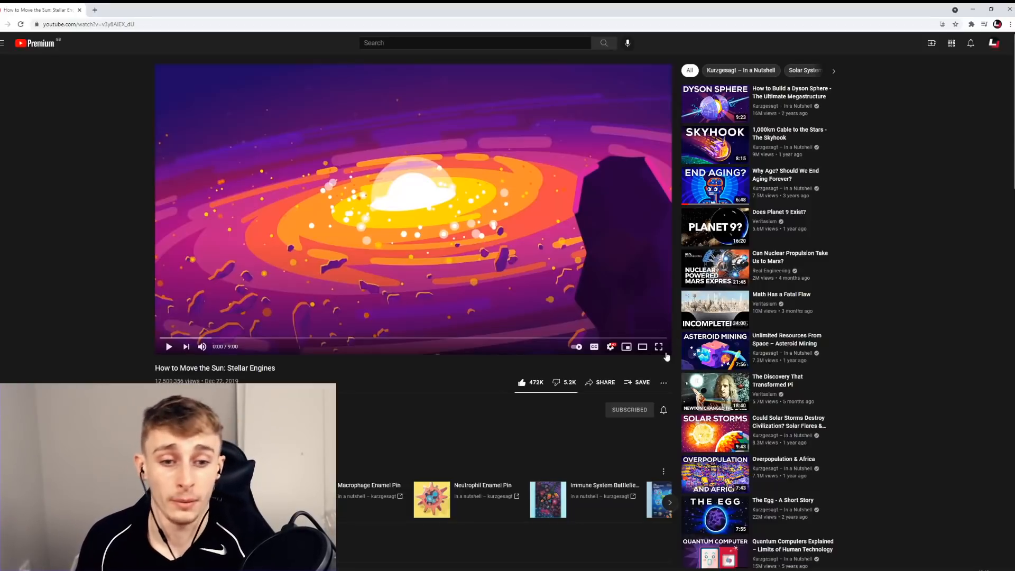
Step: Switch the Stellar Engines video to full screen and play its opening up to the skating duck scene
{"action": "left_click", "coordinate": [658, 347]}
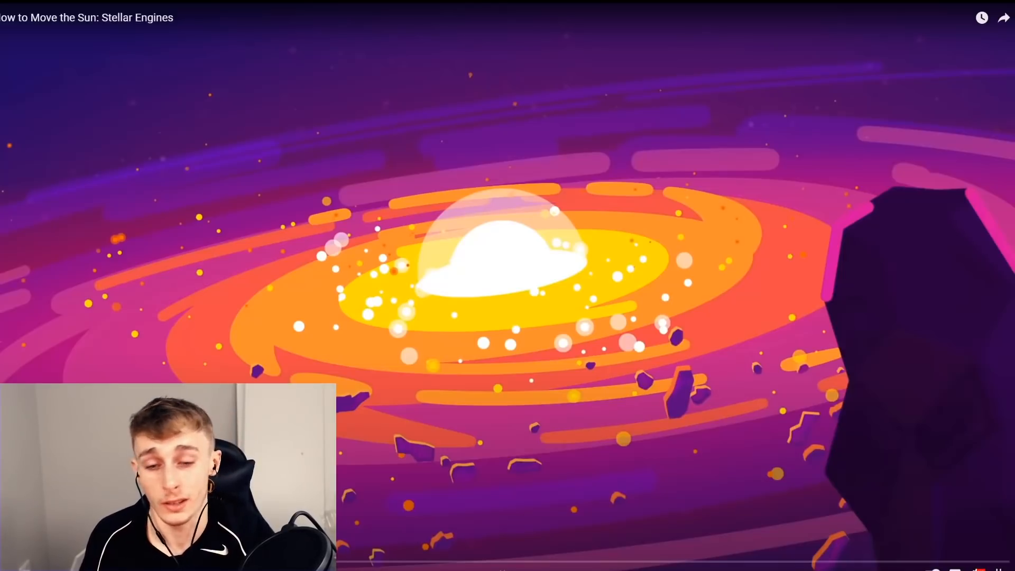
{"action": "left_click", "coordinate": [503, 293]}
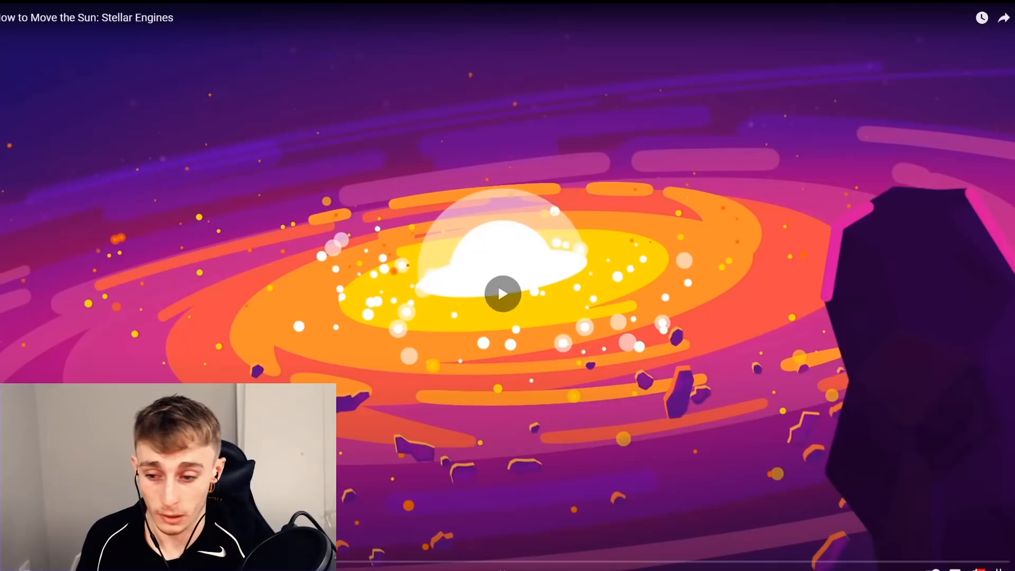
{"action": "left_click", "coordinate": [503, 293]}
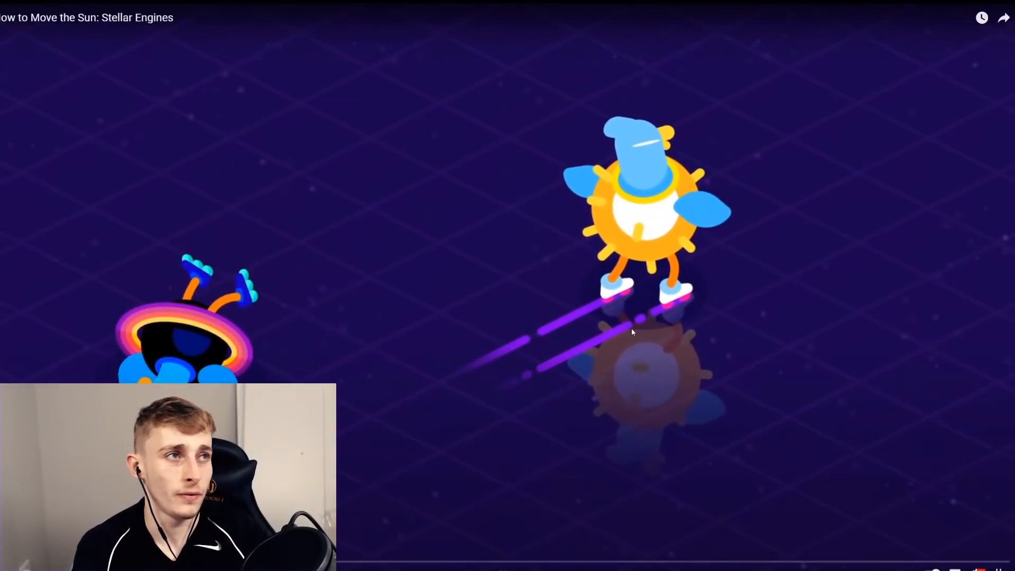
{"action": "left_click", "coordinate": [503, 293]}
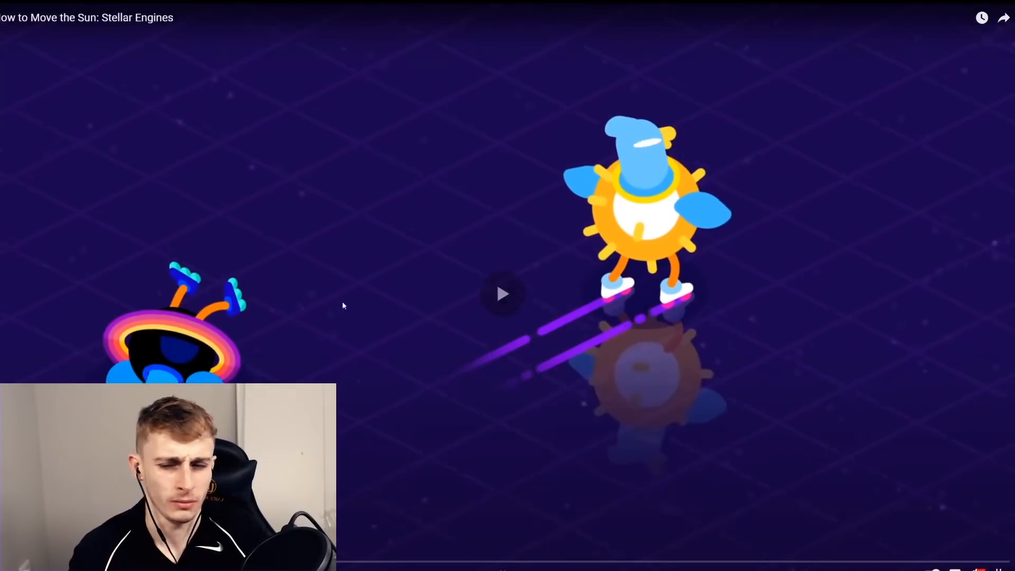
Step: Resume playback and let it run to the lone sun on the starry grid
{"action": "left_click", "coordinate": [503, 293]}
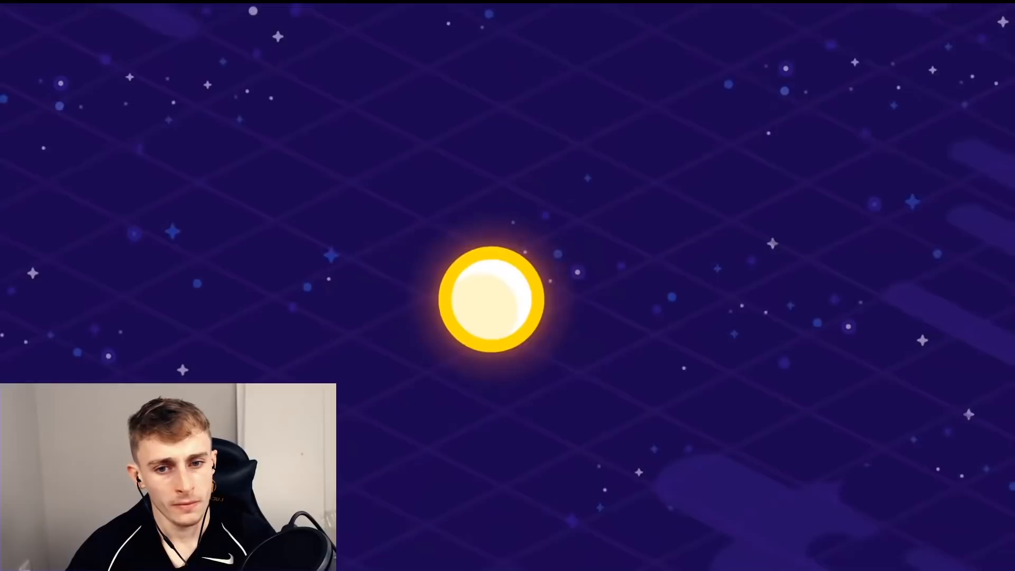
Step: Briefly pause at the sun scene, continue, then pause on the half-shell mirror stellar engine
{"action": "left_click", "coordinate": [491, 298]}
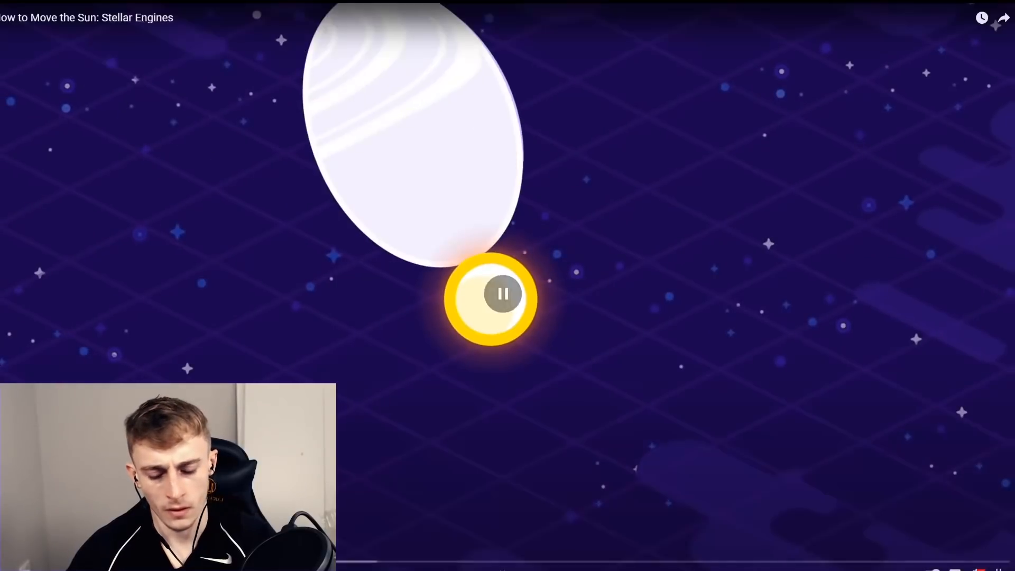
{"action": "left_click", "coordinate": [501, 295]}
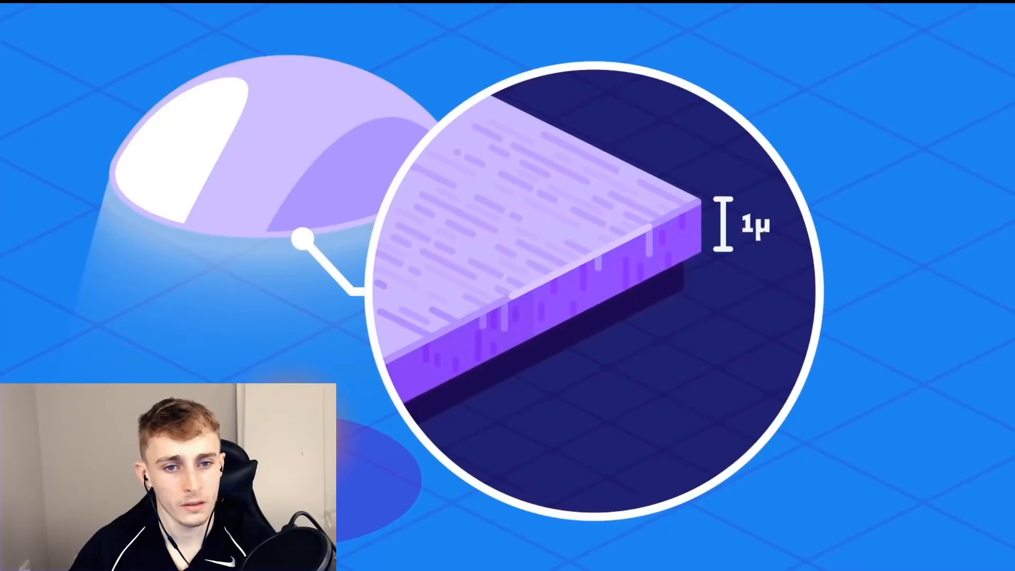
{"action": "left_click", "coordinate": [503, 293]}
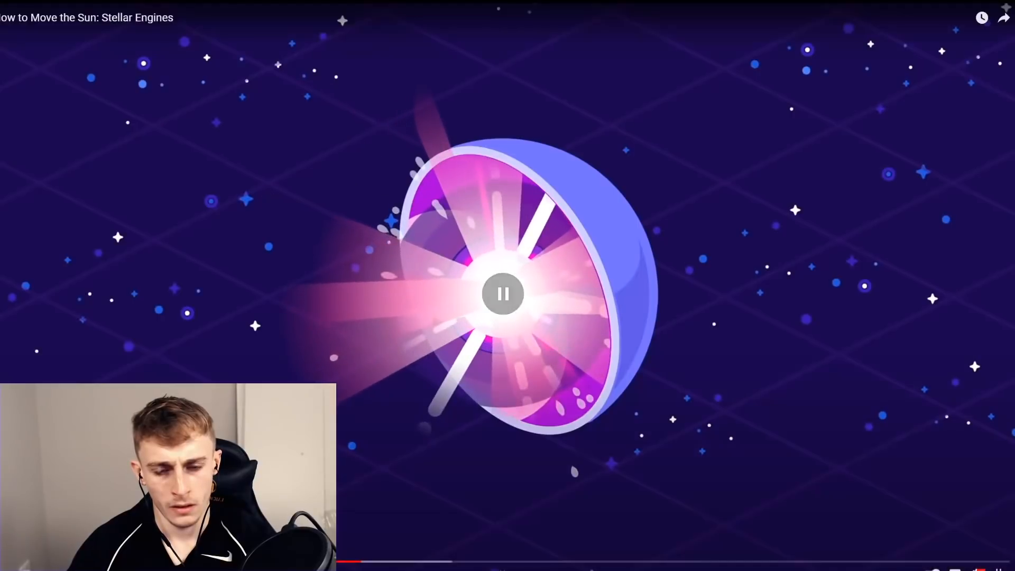
Step: Resume playback and let it run until the thruster fires a blue beam into the sun
{"action": "left_click", "coordinate": [504, 293]}
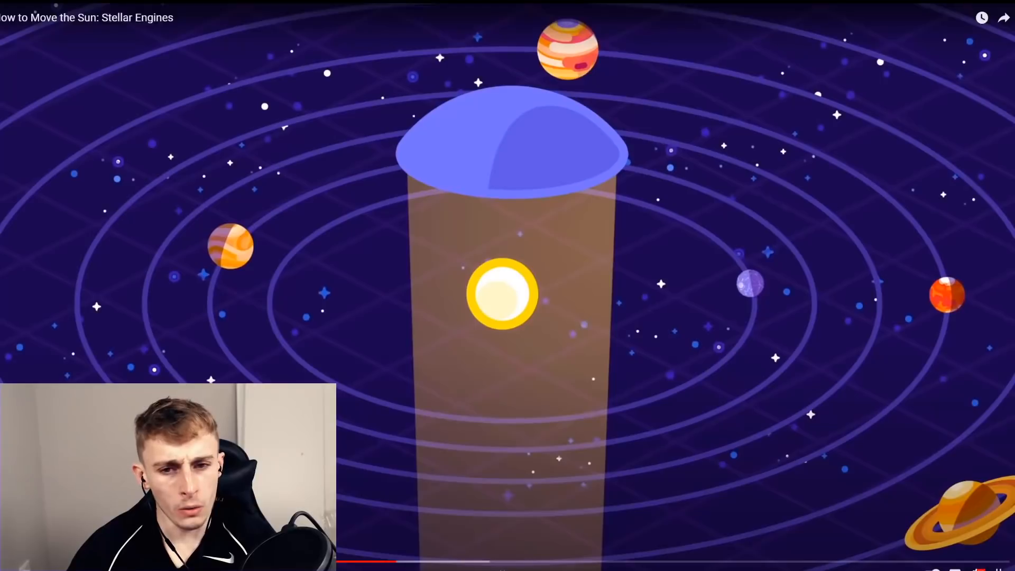
{"action": "left_click", "coordinate": [504, 295]}
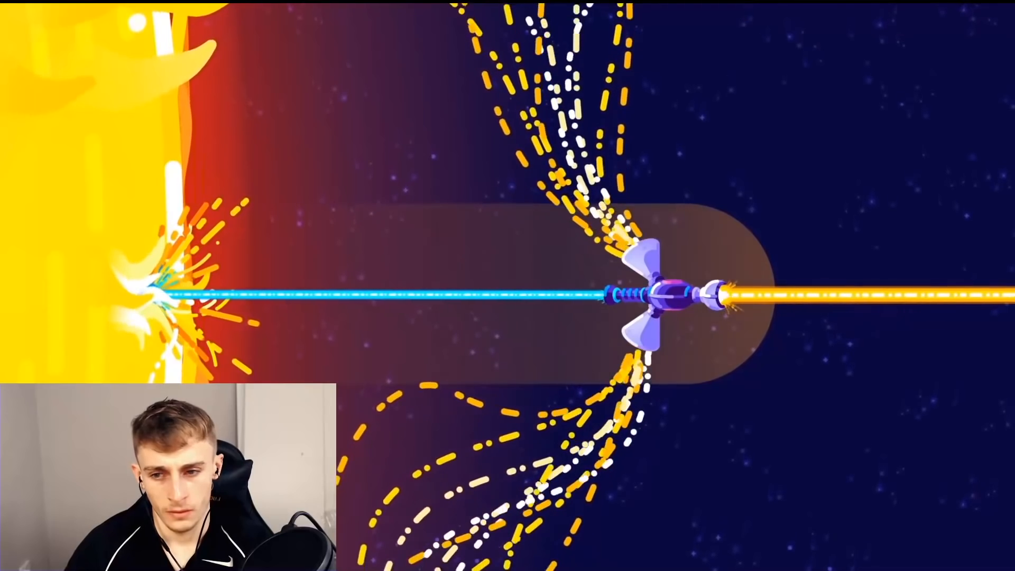
Step: Freeze the video on the thruster-and-beam frame
{"action": "left_click", "coordinate": [506, 293]}
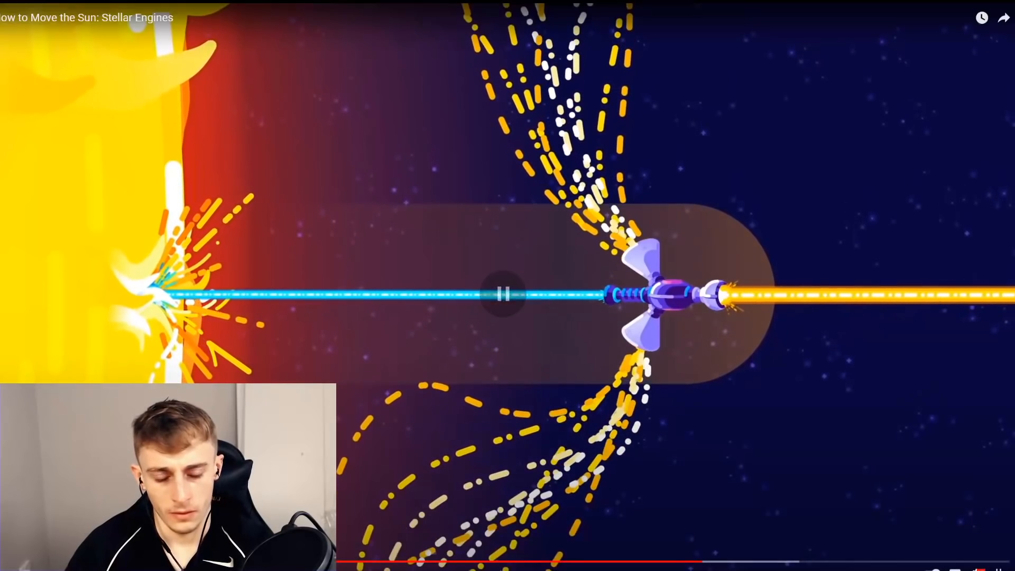
{"action": "left_click", "coordinate": [505, 293]}
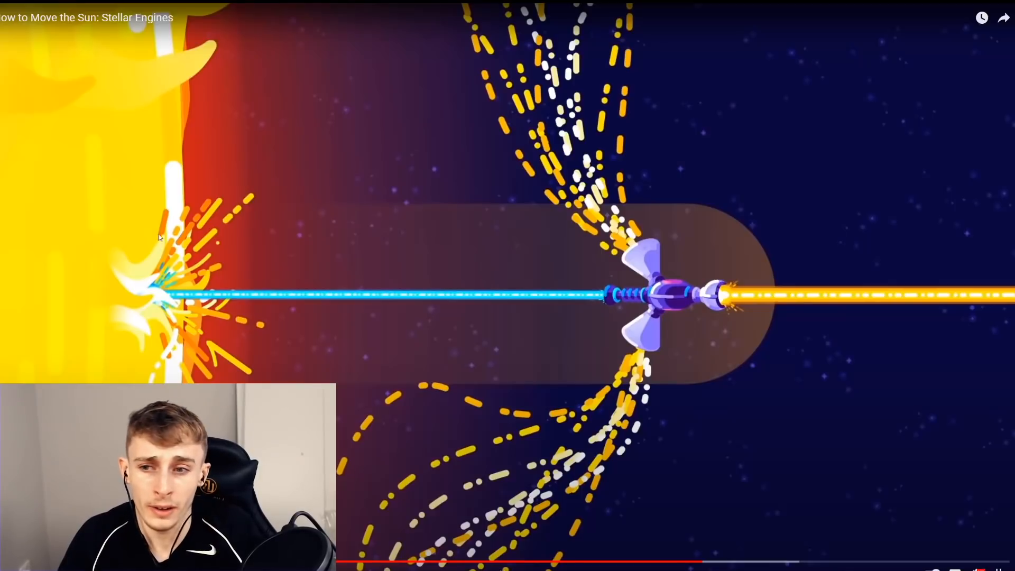
{"action": "mouse_move", "coordinate": [768, 335]}
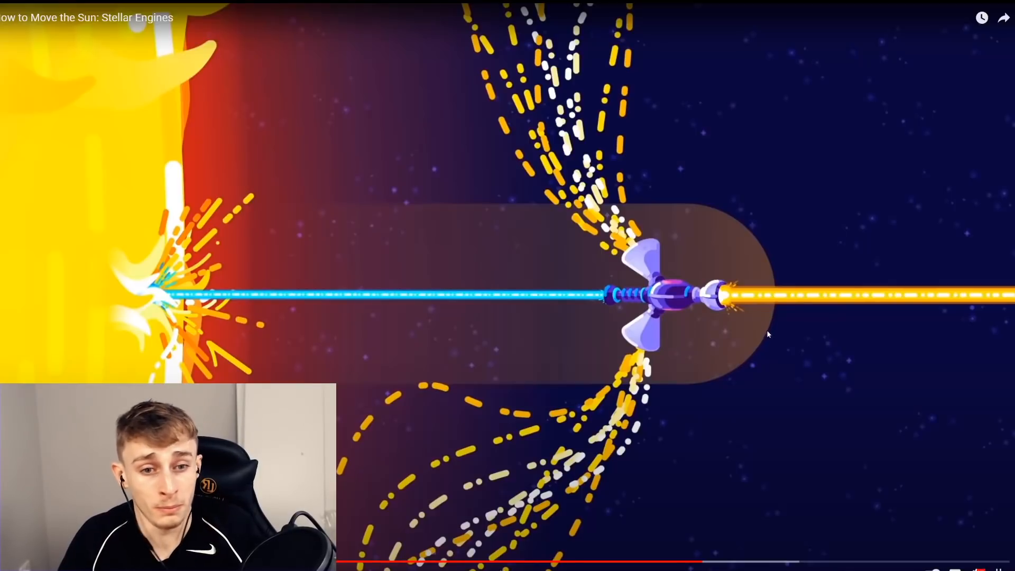
{"action": "mouse_move", "coordinate": [757, 352]}
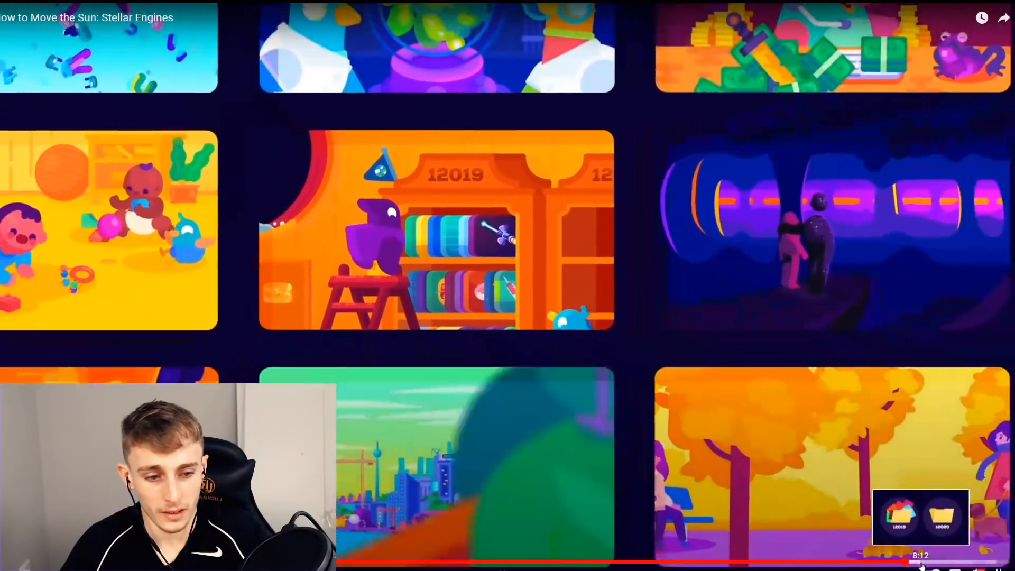
{"action": "scroll", "scroll_direction": "down", "scroll_amount": 3}
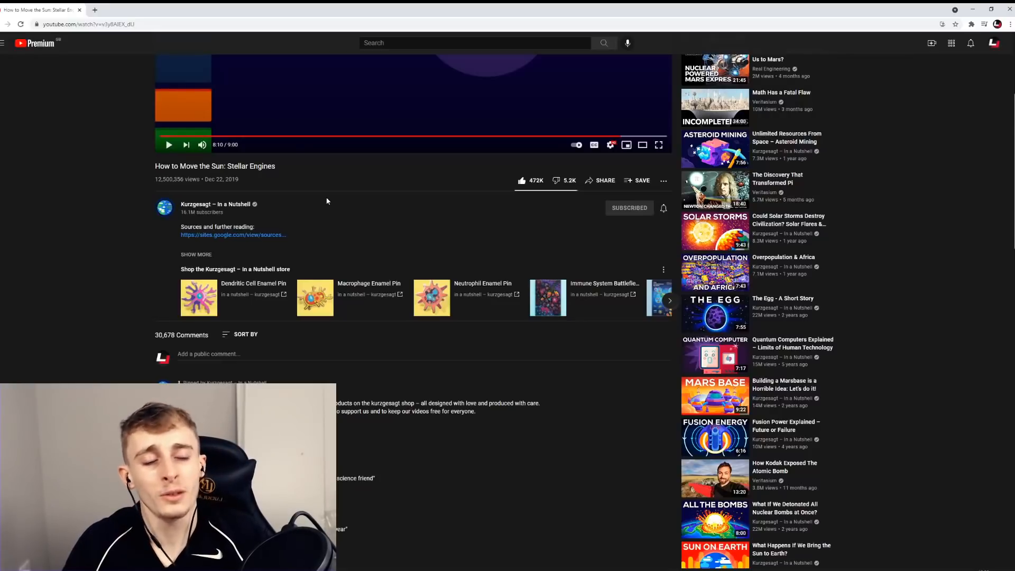
Step: Scroll past the description to the pinned comment and the first viewer comments
{"action": "scroll", "scroll_direction": "down", "scroll_amount": 3}
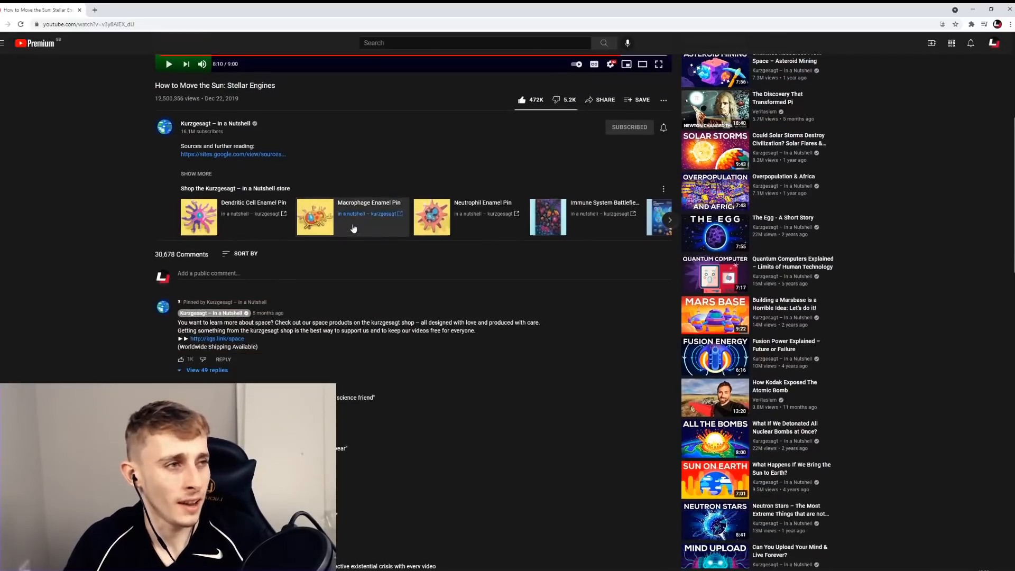
{"action": "scroll", "scroll_direction": "up", "scroll_amount": 3}
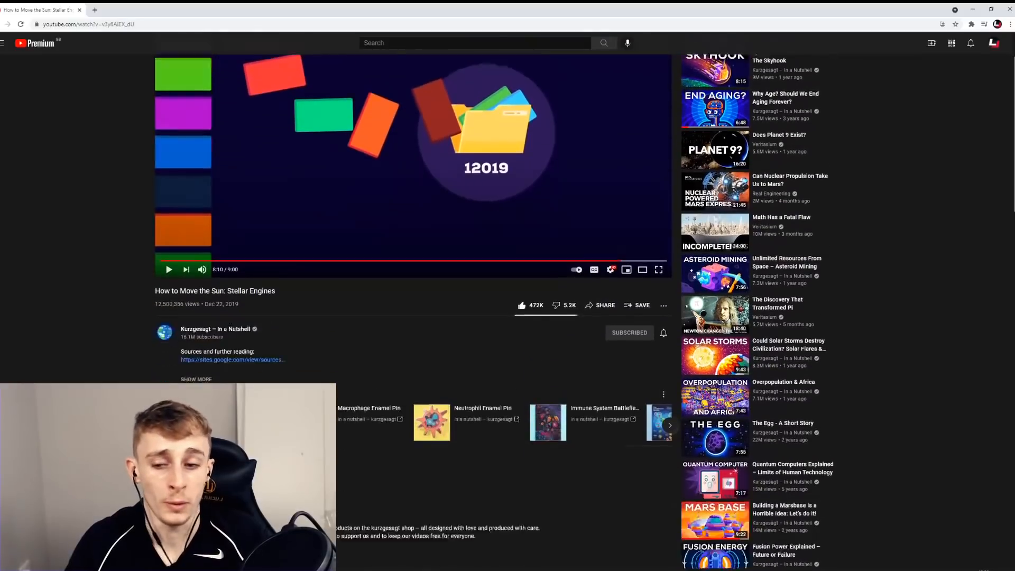
{"action": "scroll", "scroll_direction": "down", "scroll_amount": 3}
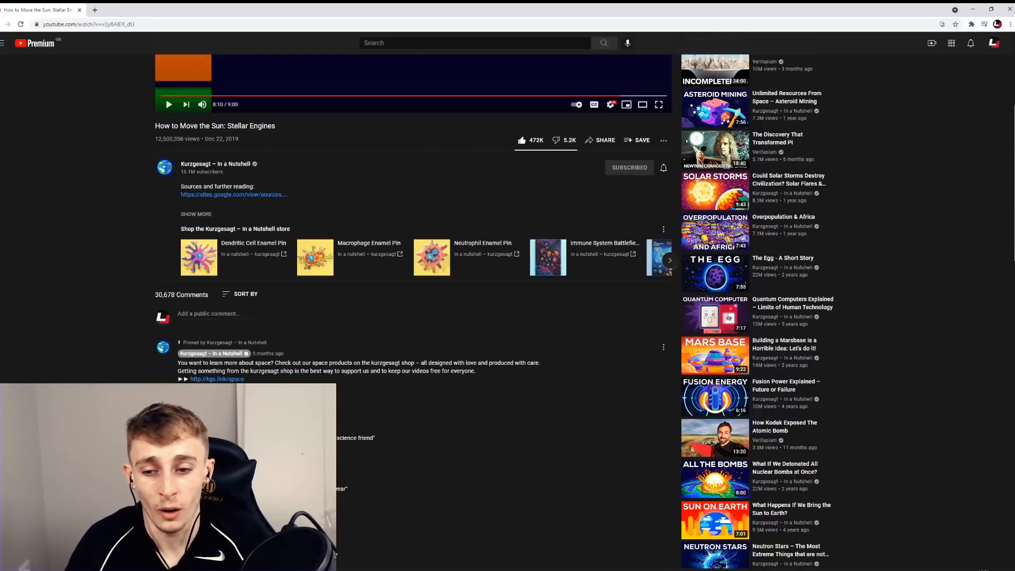
{"action": "scroll", "scroll_direction": "down", "scroll_amount": 3}
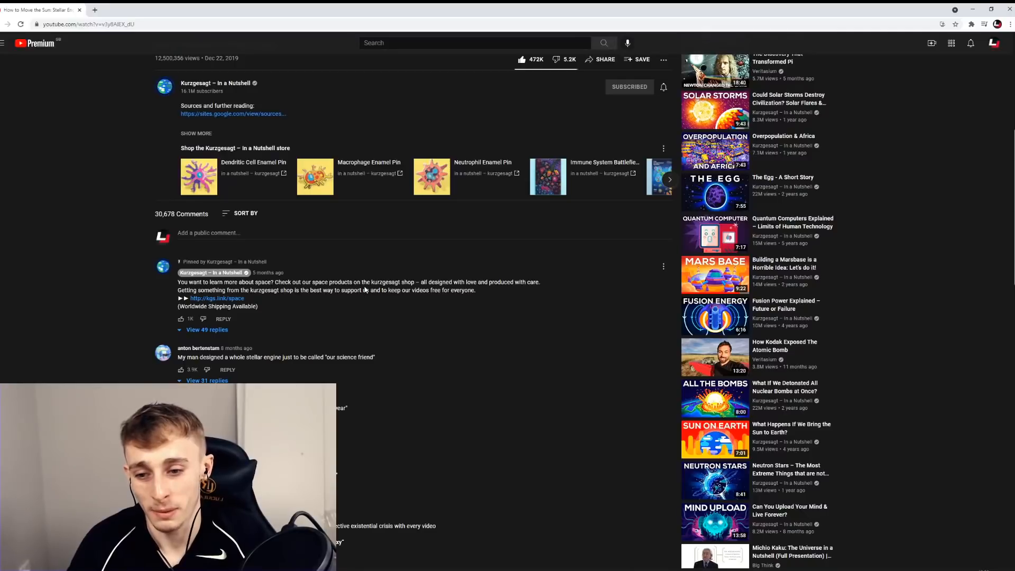
{"action": "scroll", "scroll_direction": "down", "scroll_amount": 3}
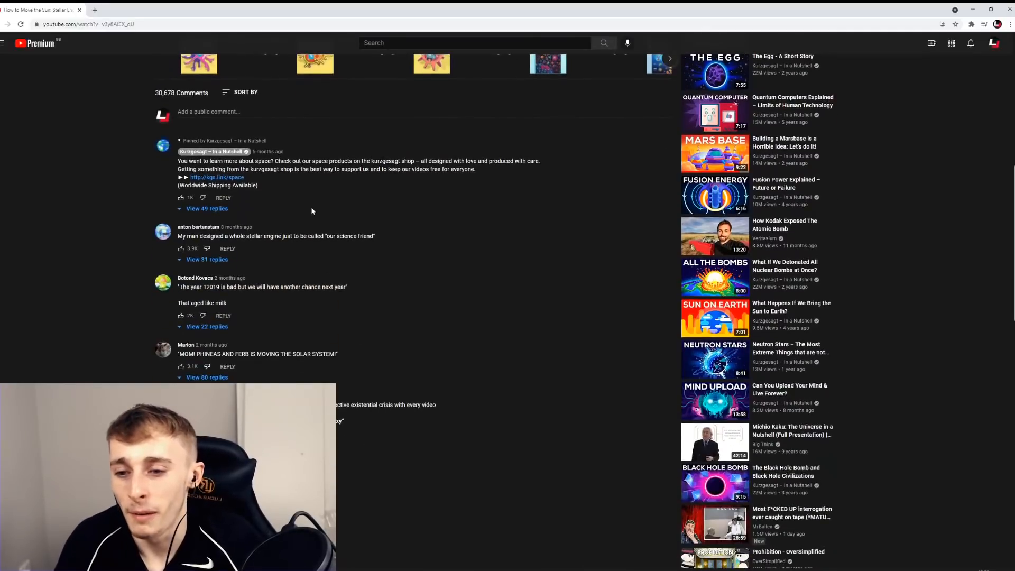
Step: Scroll further down through the comment thread to read more viewer comments
{"action": "scroll", "scroll_direction": "down", "scroll_amount": 3}
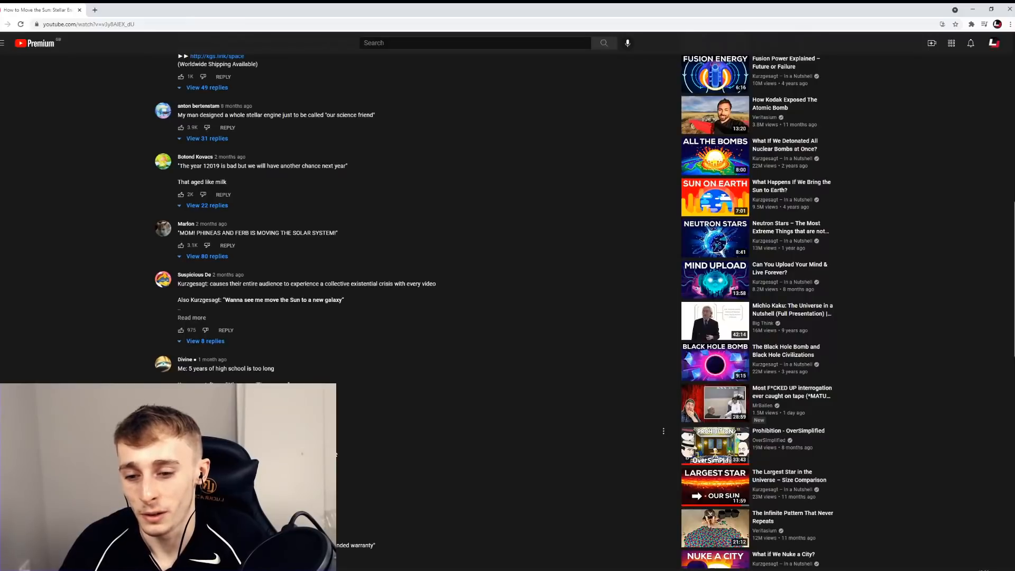
{"action": "scroll", "scroll_direction": "down", "scroll_amount": 3}
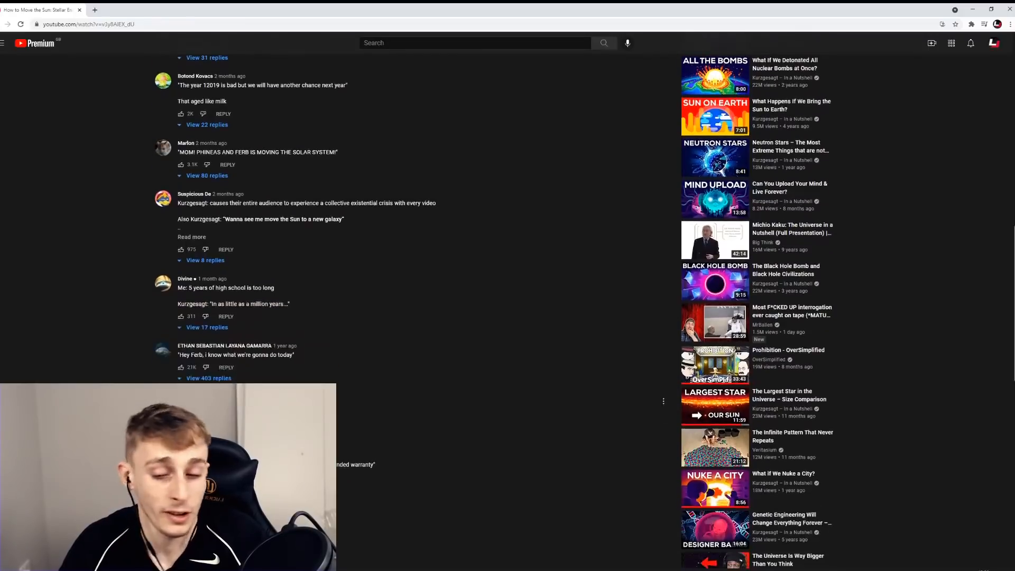
{"action": "scroll", "scroll_direction": "down", "scroll_amount": 3}
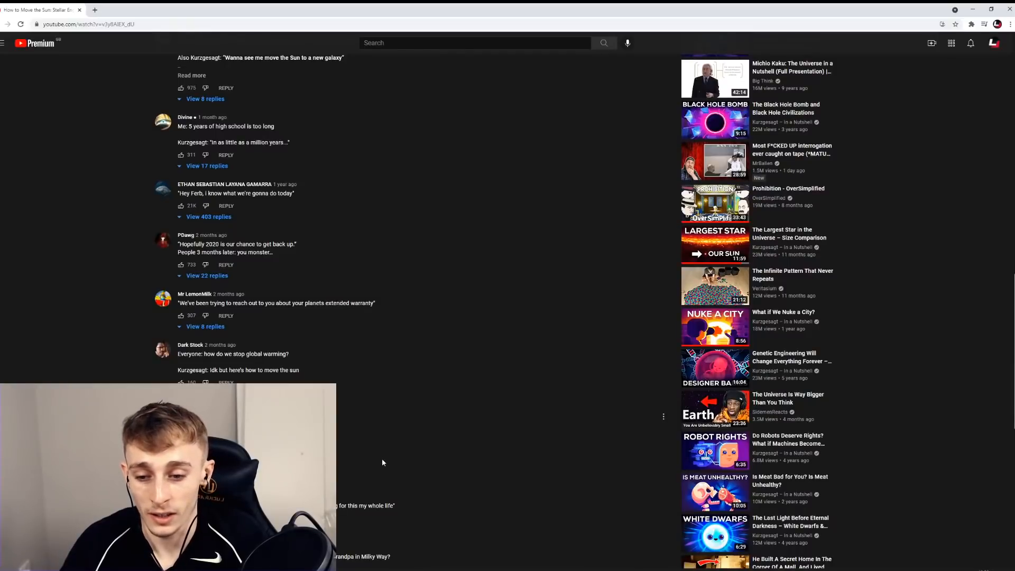
{"action": "scroll", "scroll_direction": "down", "scroll_amount": 3}
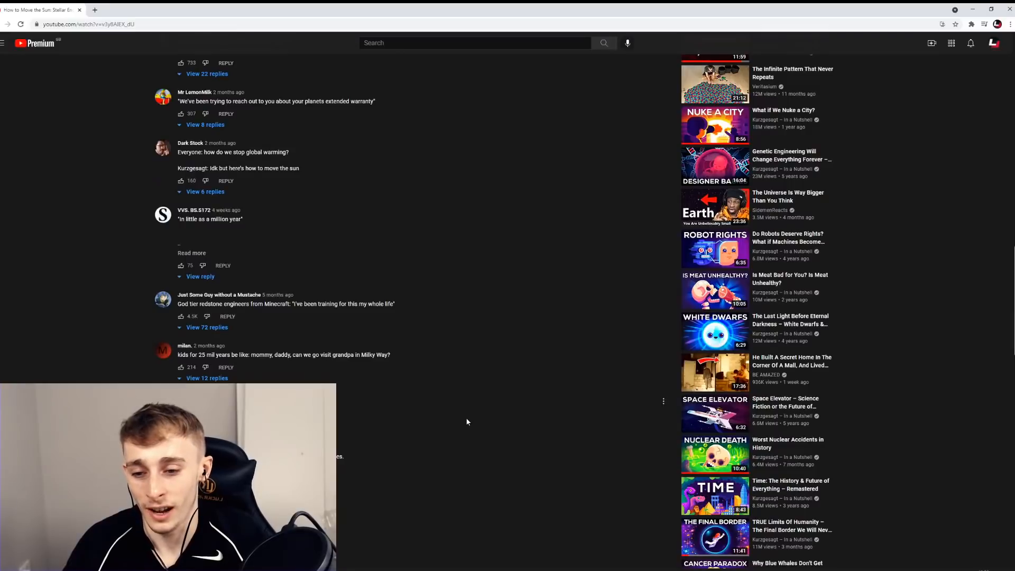
{"action": "scroll", "scroll_direction": "down", "scroll_amount": 3}
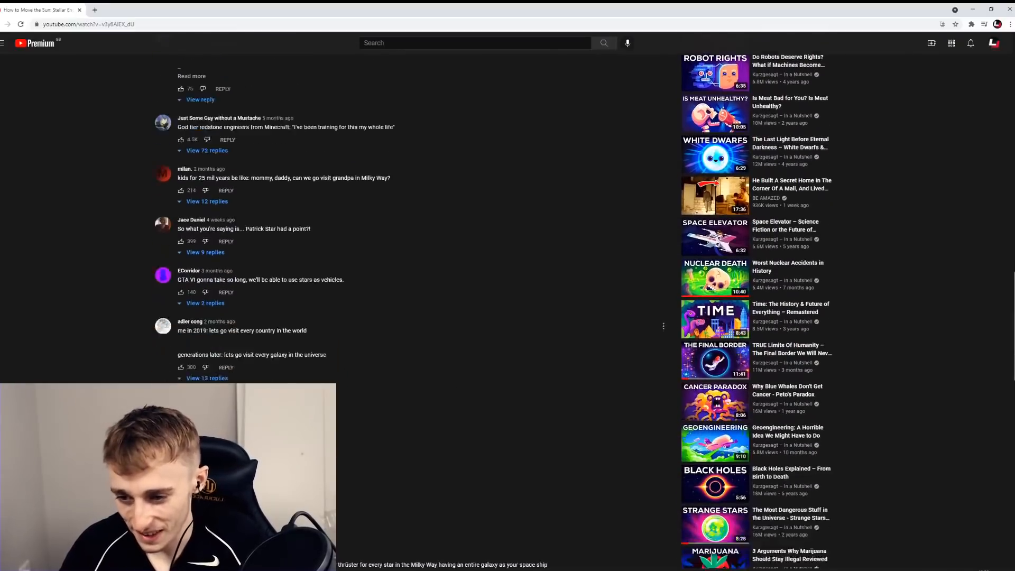
{"action": "scroll", "scroll_direction": "down", "scroll_amount": 3}
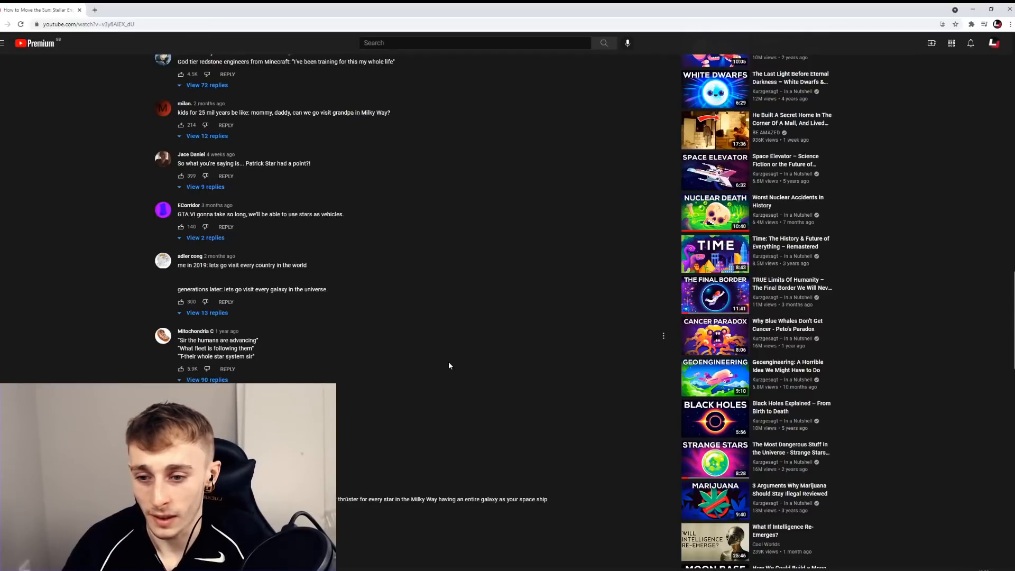
{"action": "scroll", "scroll_direction": "down", "scroll_amount": 3}
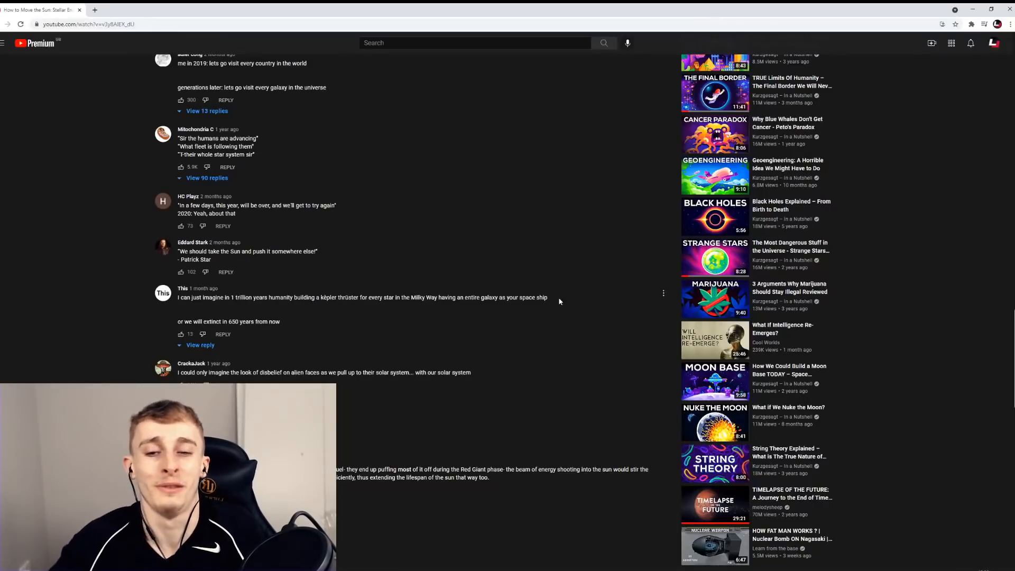
Step: Scroll back up toward the early comments and the video player
{"action": "scroll", "scroll_direction": "up", "scroll_amount": 3}
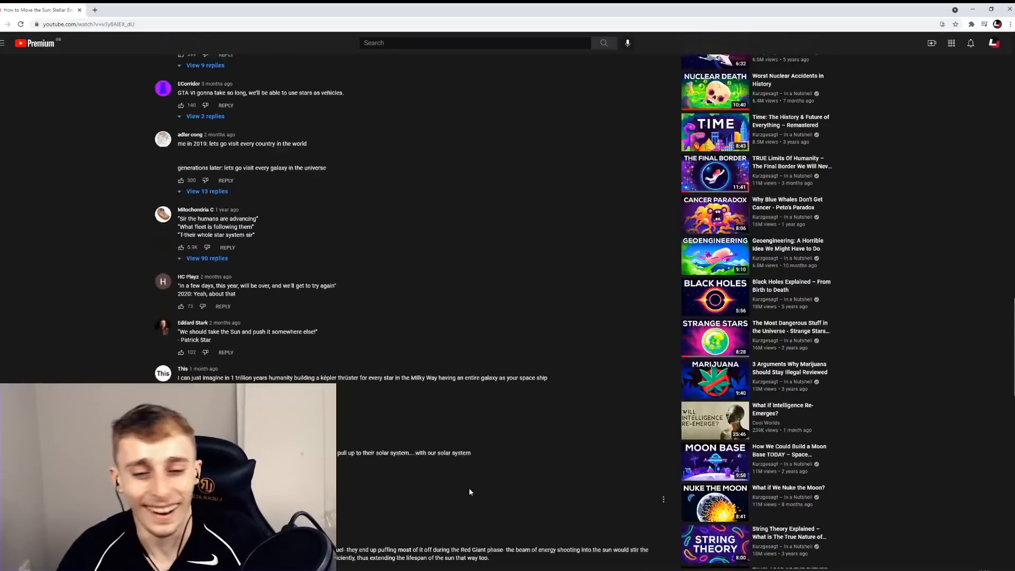
{"action": "scroll", "scroll_direction": "up", "scroll_amount": 3}
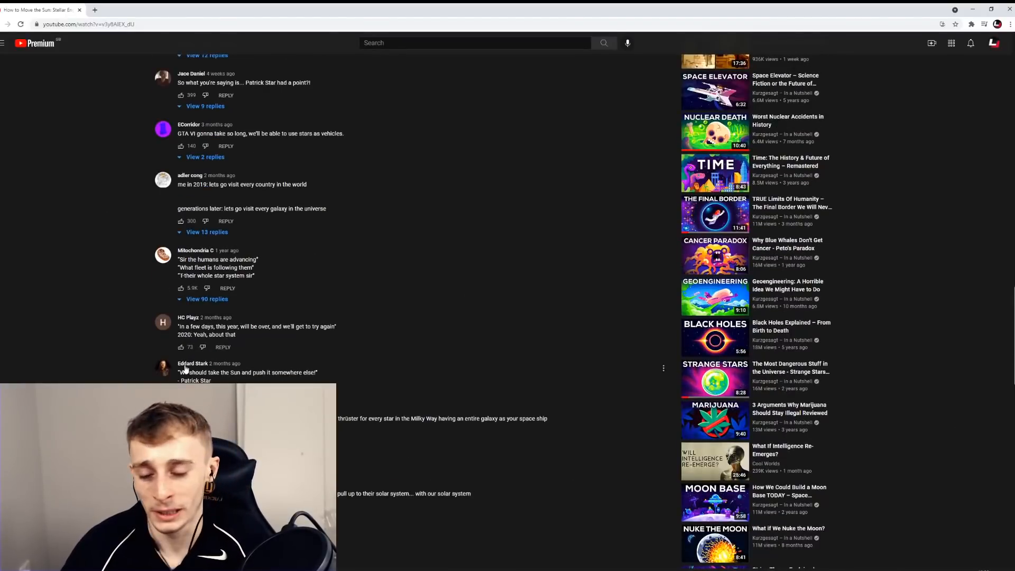
{"action": "scroll", "scroll_direction": "up", "scroll_amount": 3}
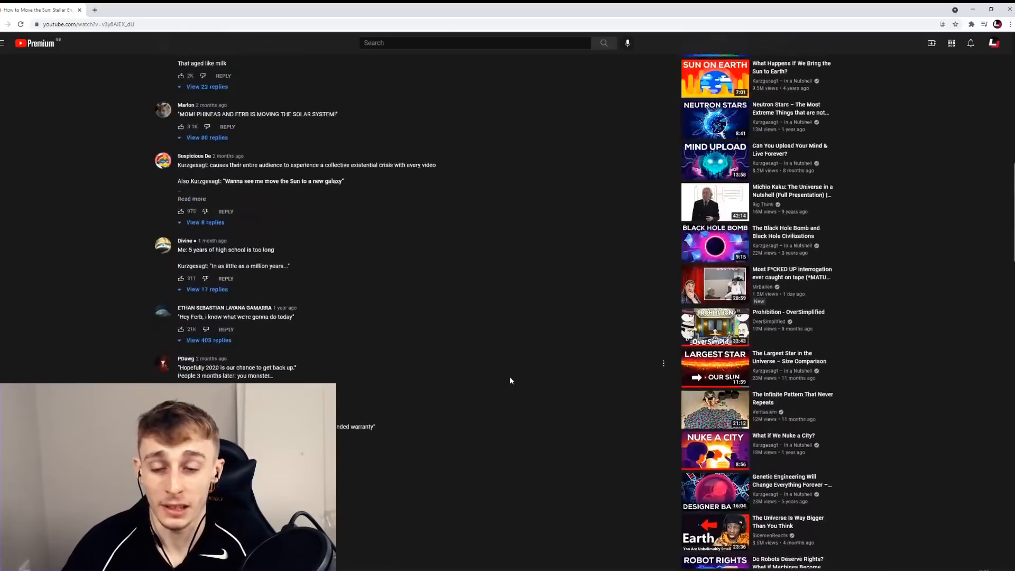
{"action": "scroll", "scroll_direction": "up", "scroll_amount": 3}
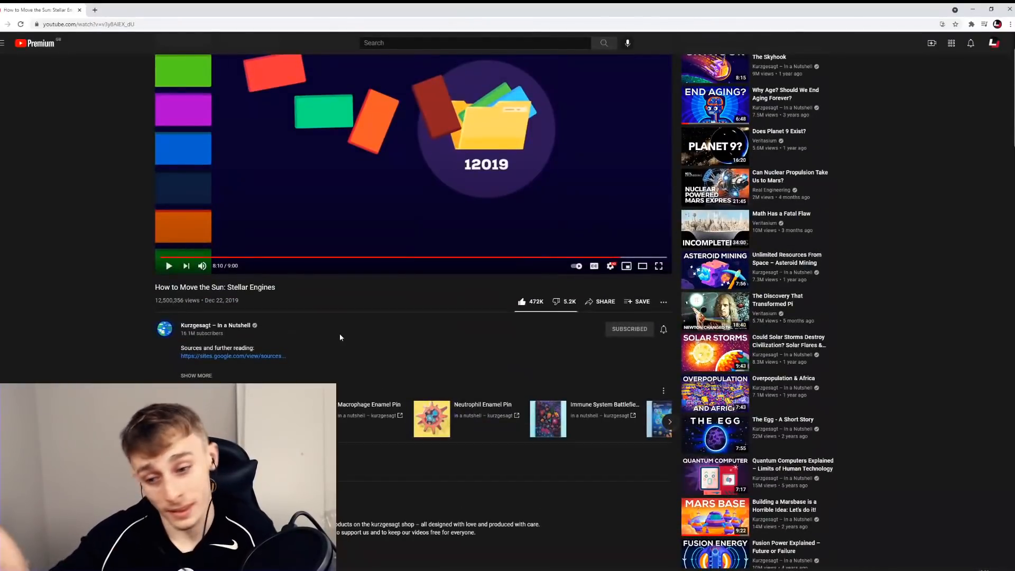
Step: Scroll to the top so the paused video and its title are fully visible
{"action": "scroll", "scroll_direction": "up", "scroll_amount": 3}
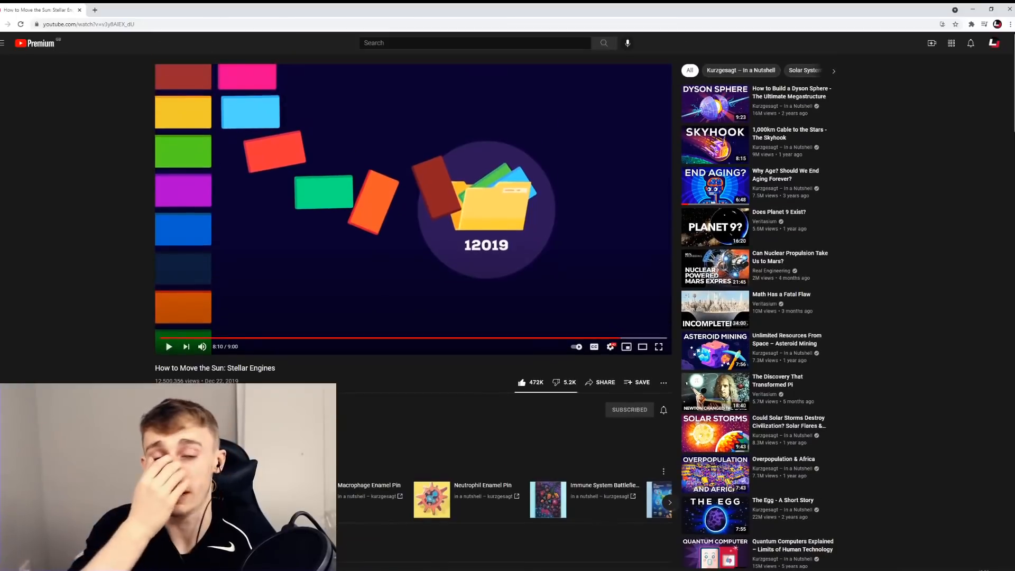